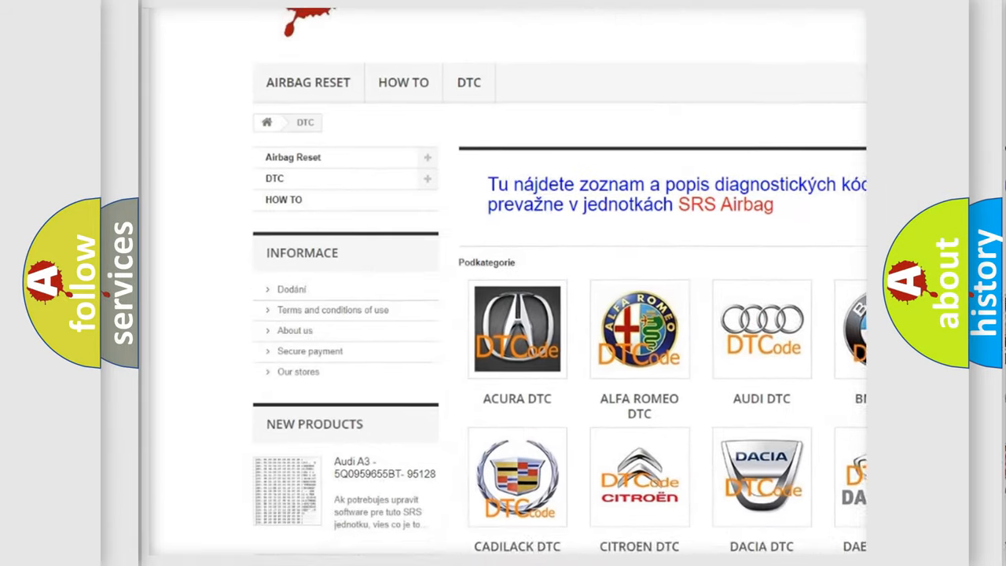
scroll("down", 3)
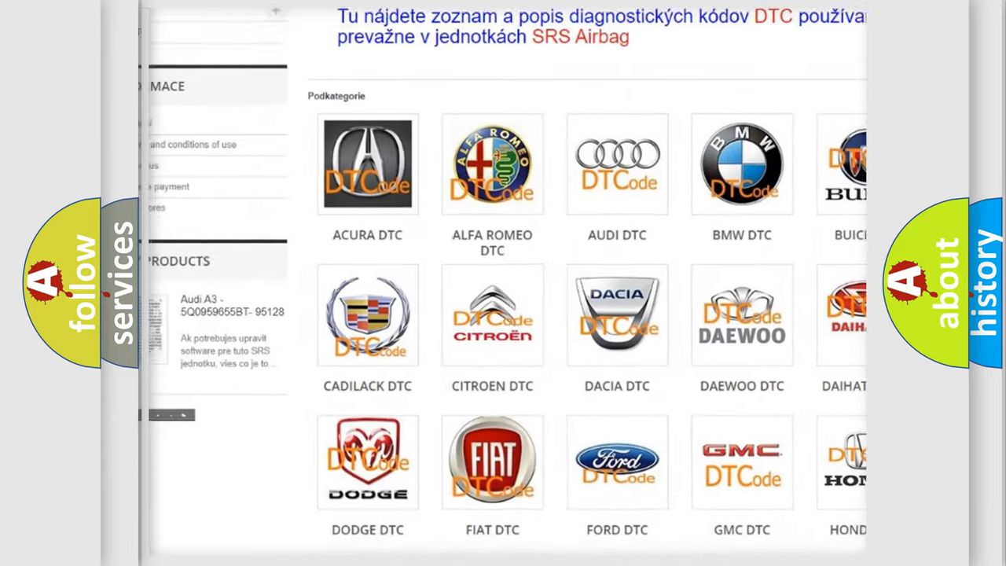